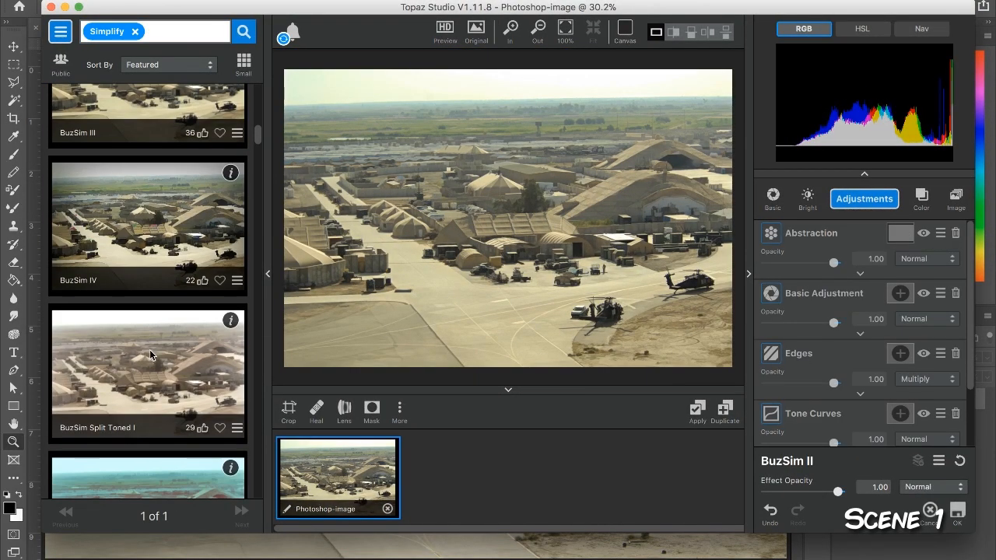
Step: Apply the BuzSim preset to the base photo and return it to Photoshop
{"action": "left_click", "coordinate": [148, 373]}
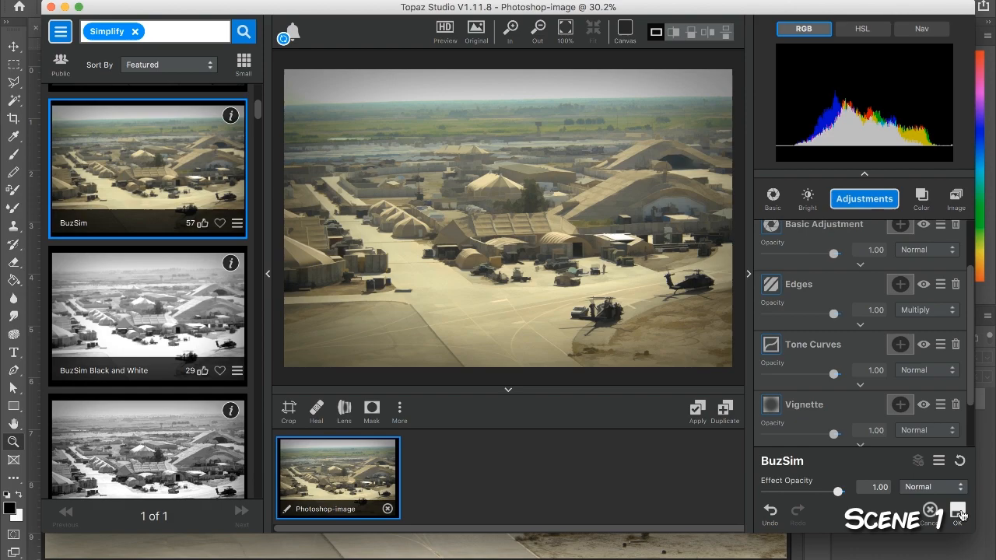
{"action": "left_click", "coordinate": [957, 514]}
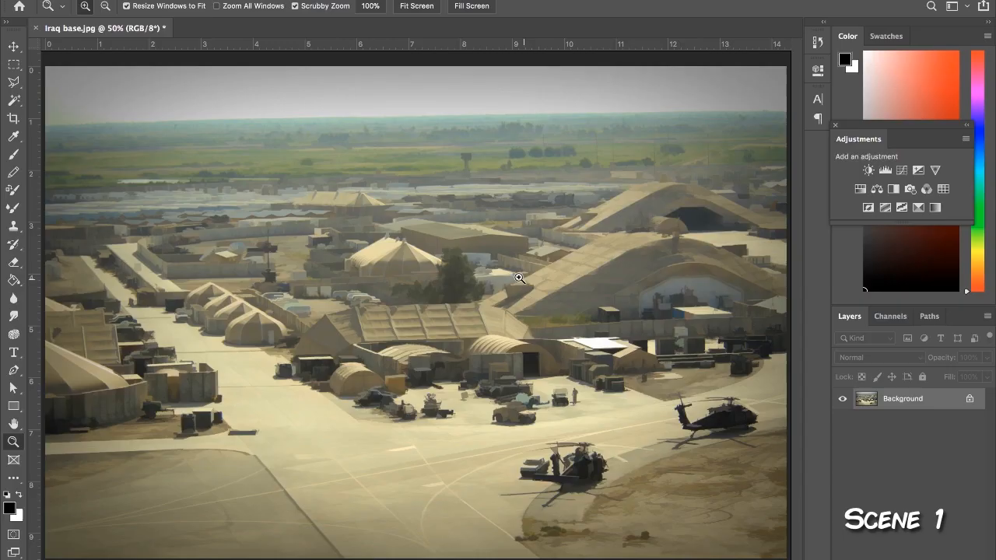
{"action": "mouse_move", "coordinate": [476, 424]}
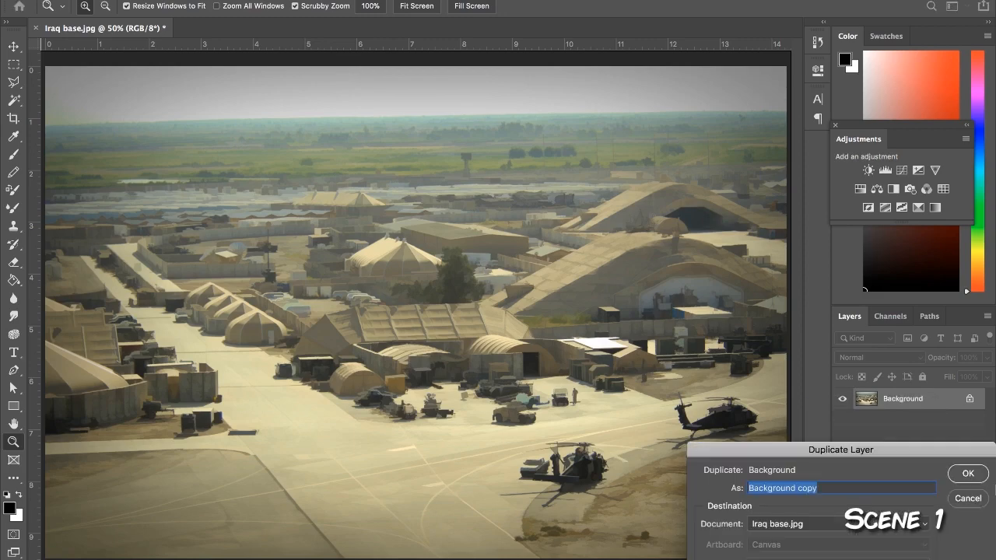
Step: Duplicate the base layer and erase the background around one helicopter on the copy
{"action": "left_click", "coordinate": [968, 473]}
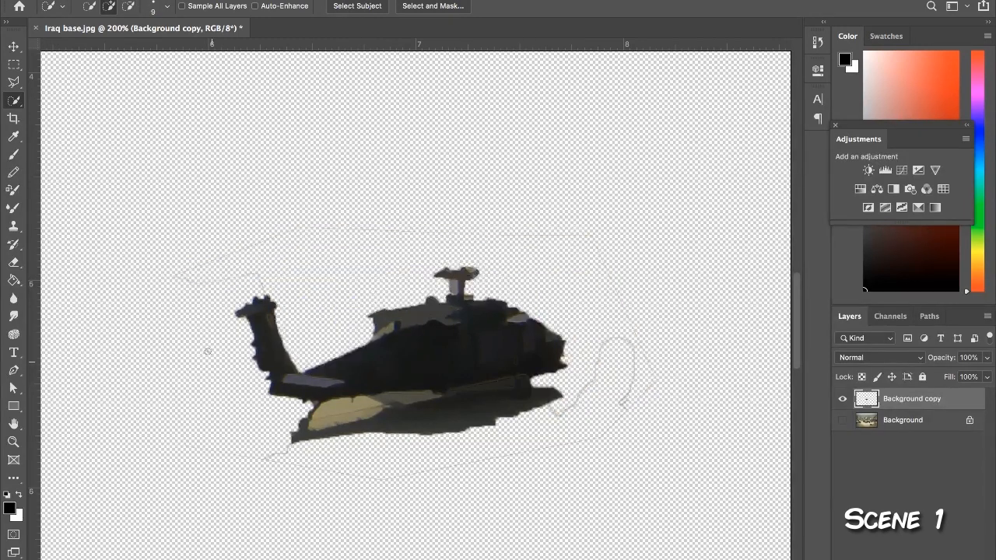
{"action": "left_click", "coordinate": [13, 261]}
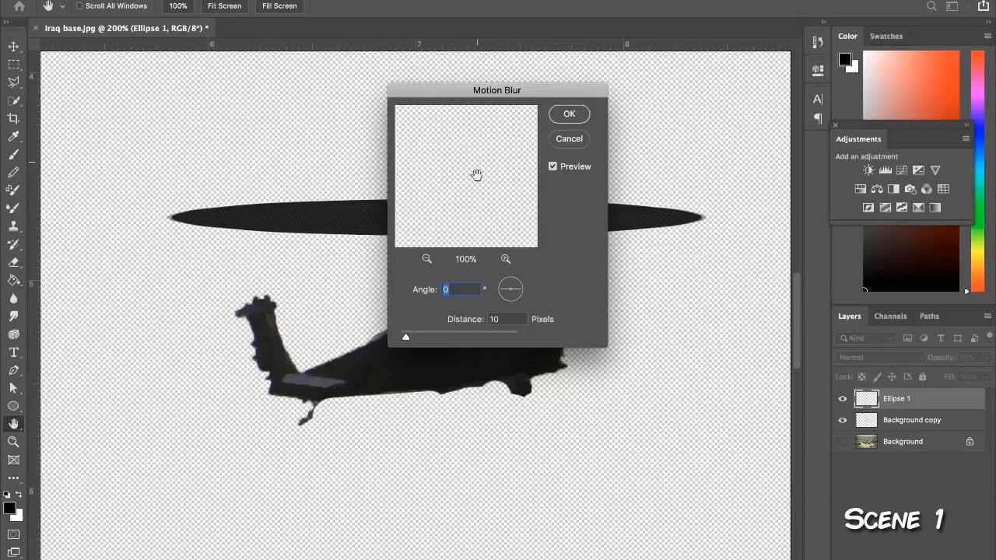
Step: Smear the rotor ellipse with a 100 px Motion Blur so it appears to spin
{"action": "left_click_drag", "start_coordinate": [404, 336], "coordinate": [459, 336]}
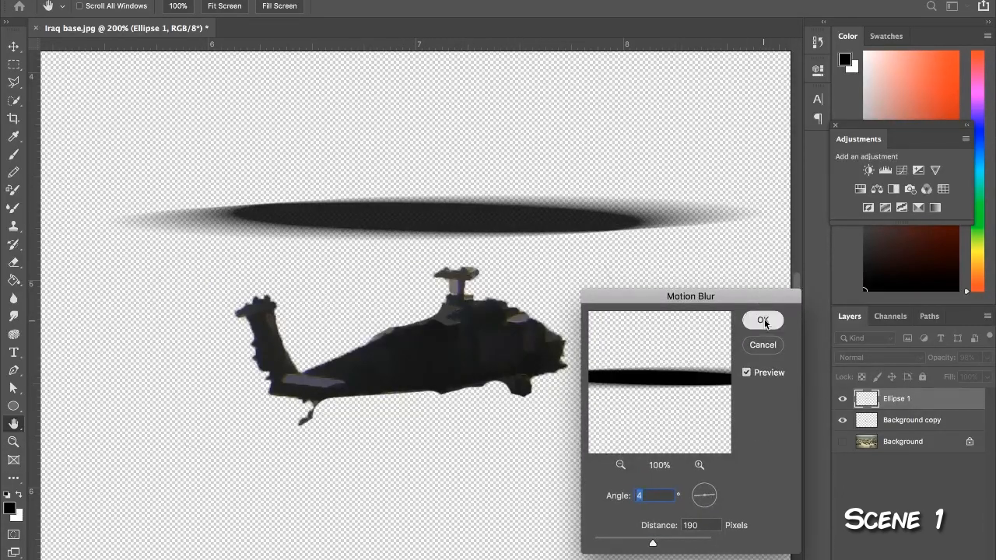
{"action": "left_click", "coordinate": [762, 320]}
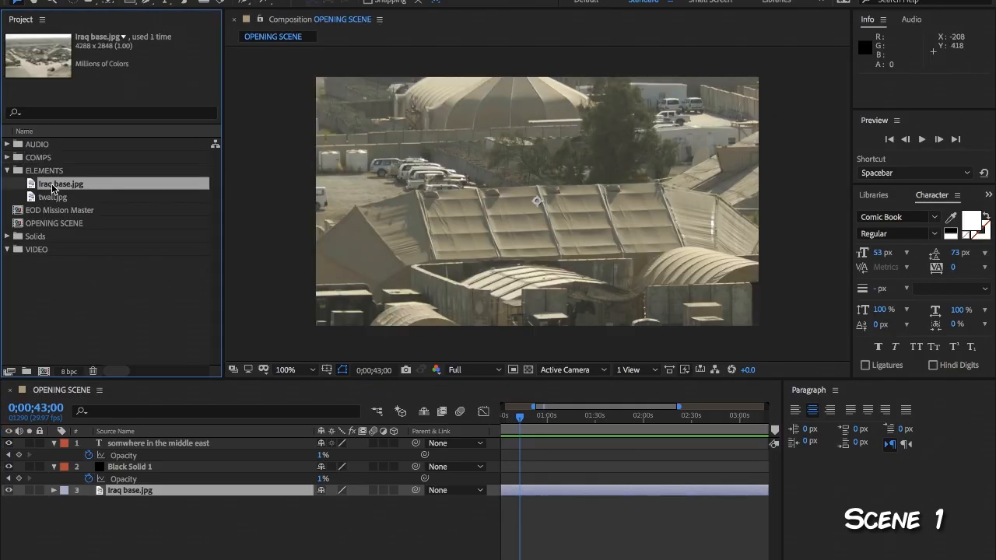
{"action": "mouse_move", "coordinate": [6, 280]}
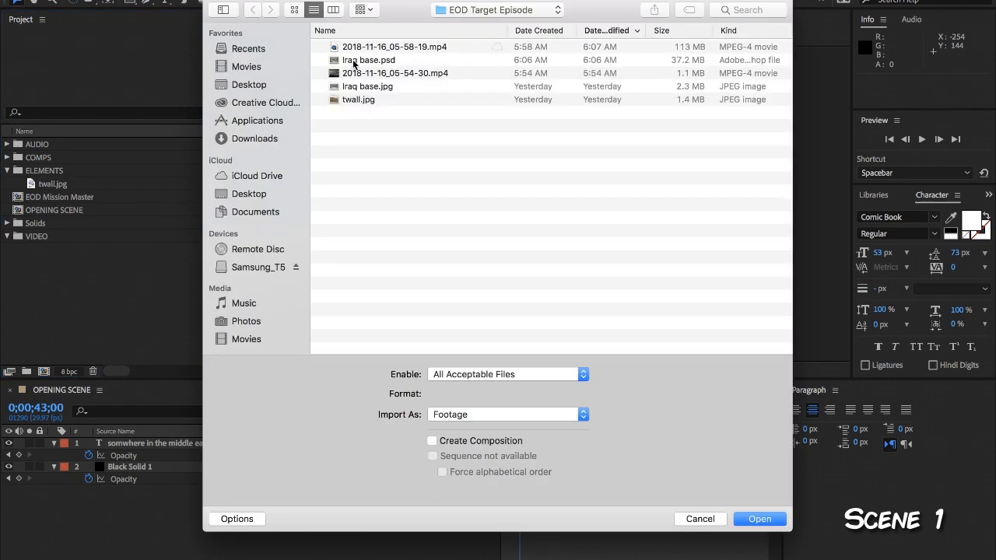
Step: Import iraq base.psd as a composition with width 4288 px
{"action": "left_click", "coordinate": [759, 520]}
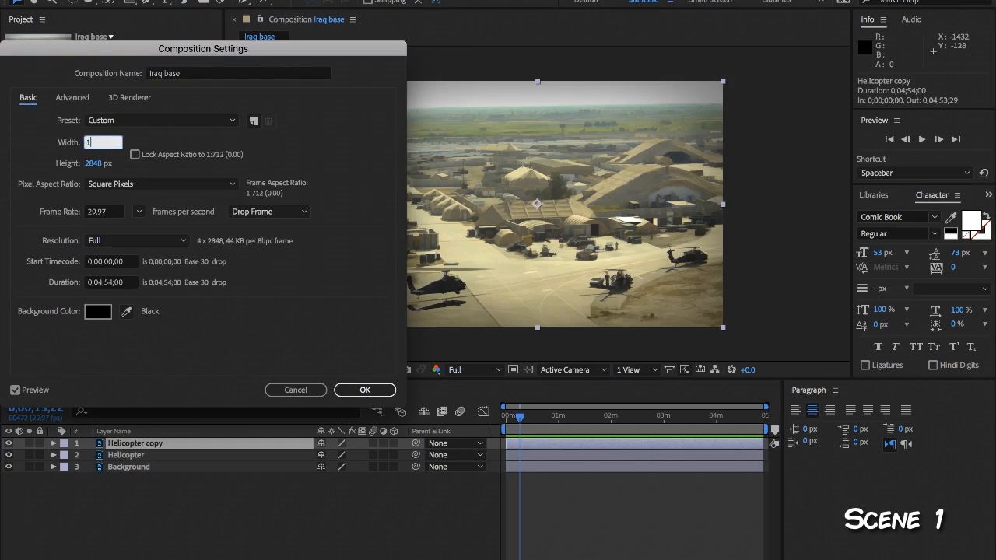
{"action": "type", "text": "4288"}
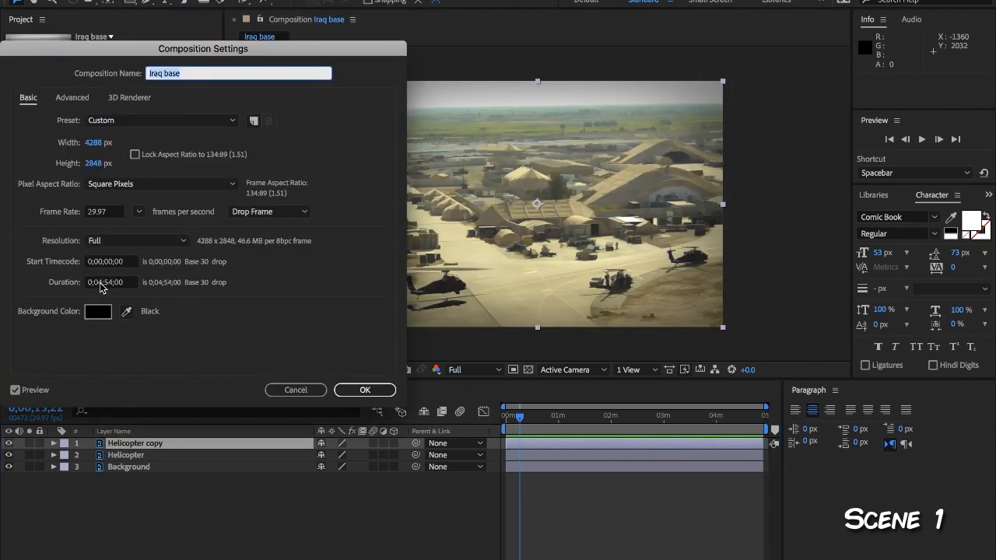
{"action": "left_click", "coordinate": [364, 389]}
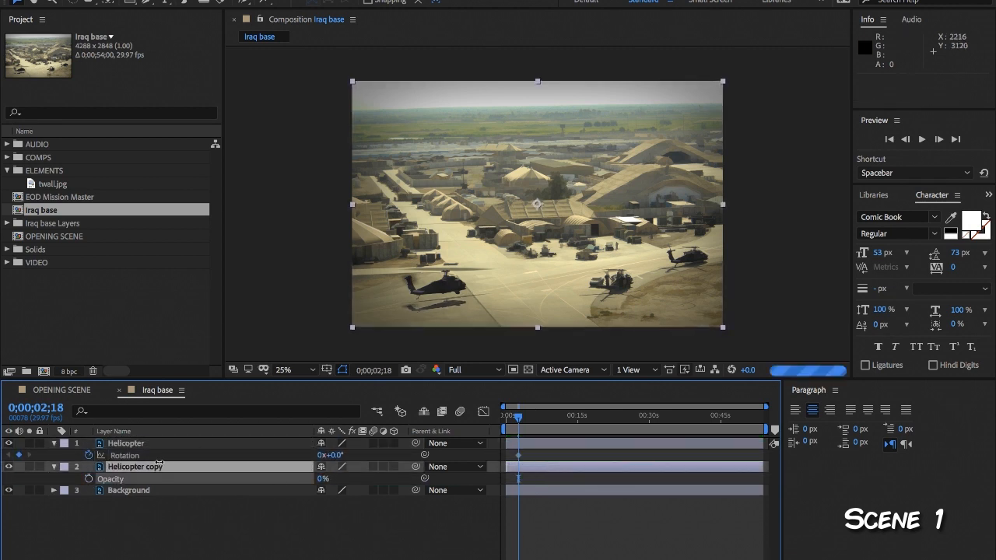
Step: Record starting position, scale and rotation keyframes on the second helicopter layer
{"action": "left_click", "coordinate": [124, 442]}
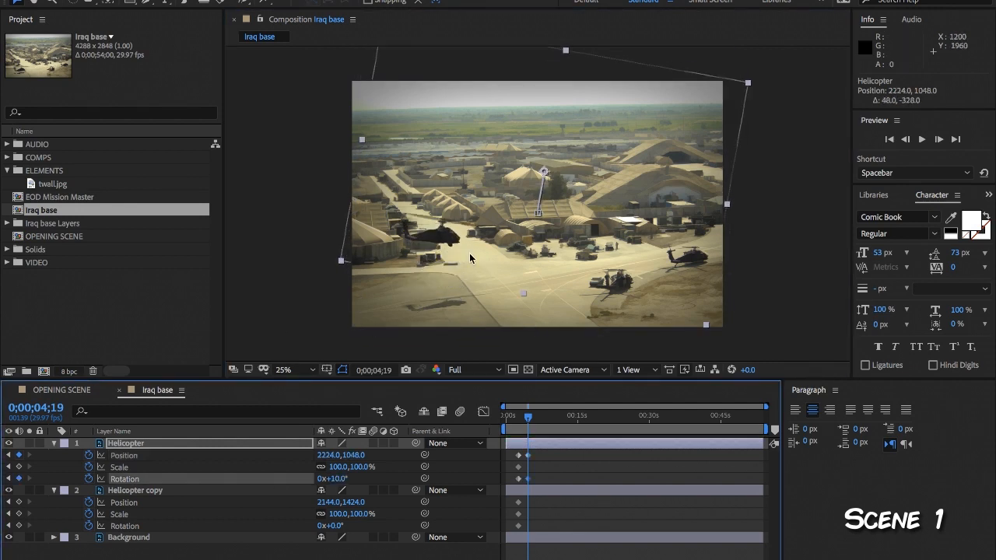
{"action": "left_click", "coordinate": [133, 490]}
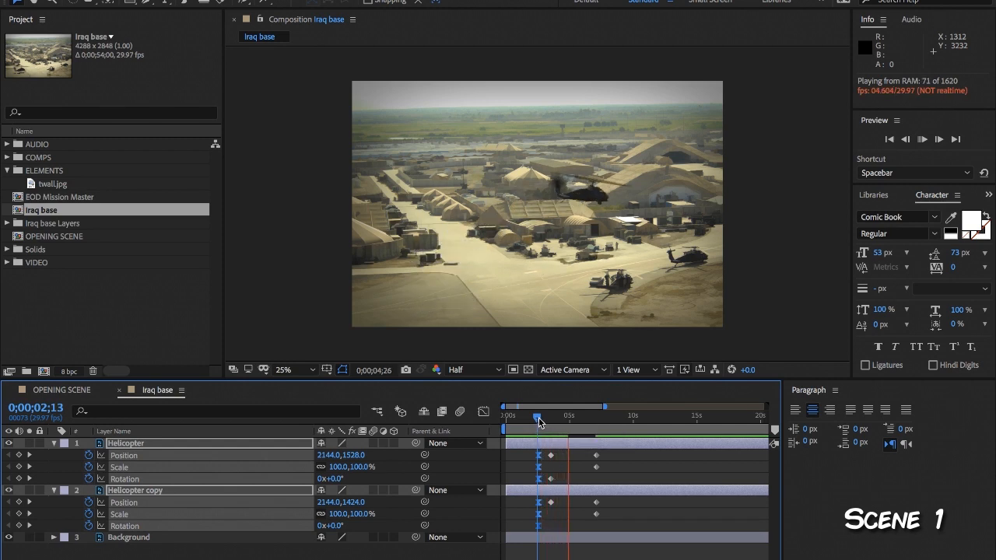
Step: Preview the helicopters lifting off over the base
{"action": "left_click", "coordinate": [541, 417]}
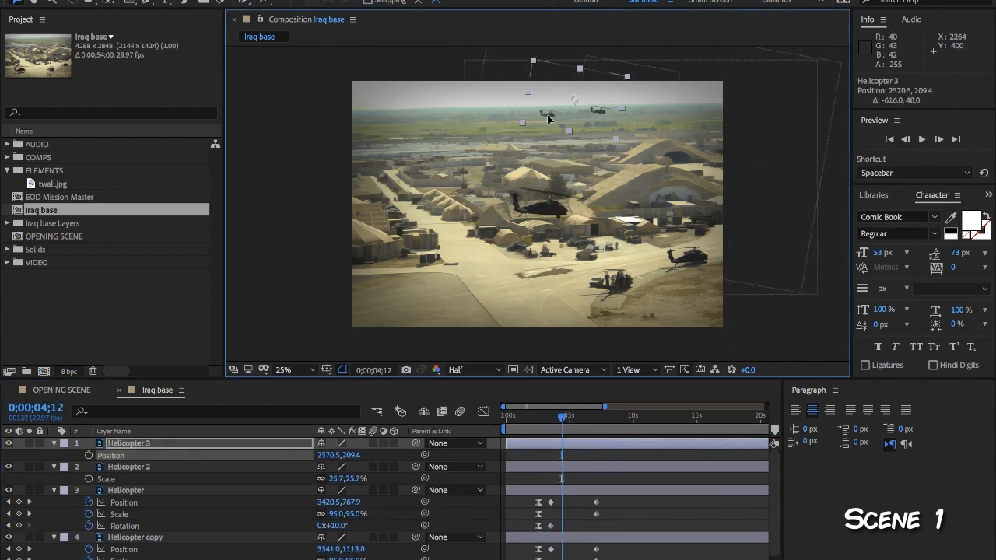
Step: Place the small distant helicopter copy in the sky above the base
{"action": "left_click", "coordinate": [454, 442]}
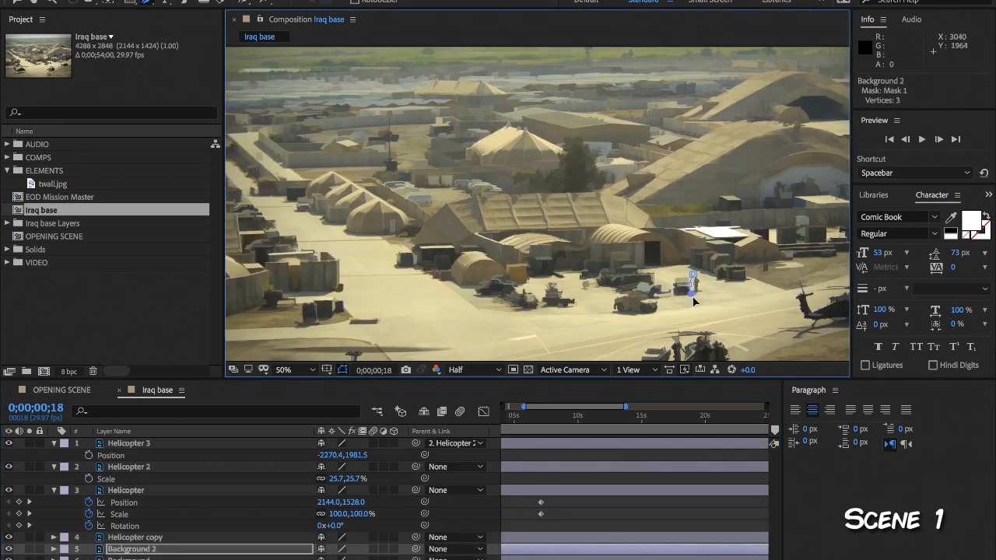
Step: Mask the soldier out of the duplicated Background 2 layer with the Pen tool
{"action": "left_click", "coordinate": [283, 369]}
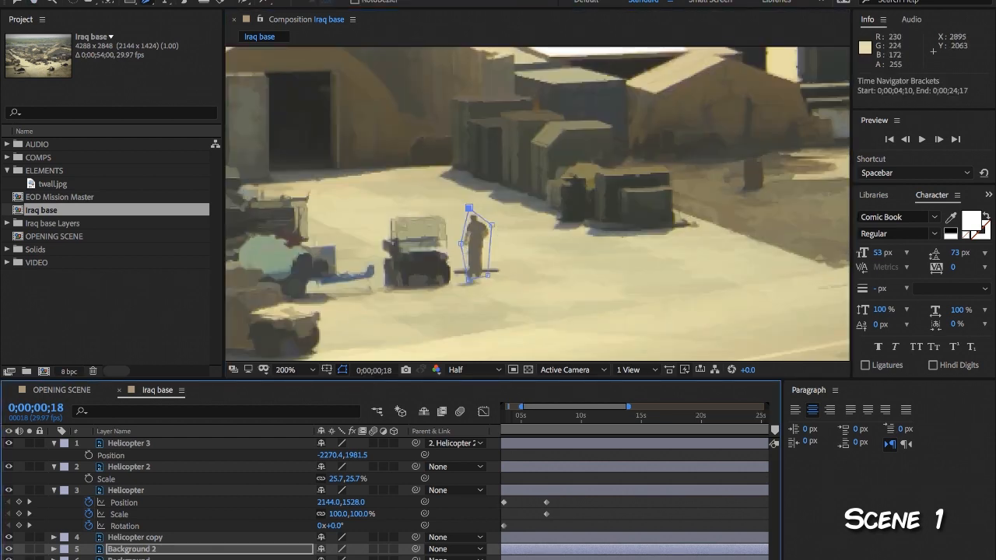
{"action": "left_click_drag", "start_coordinate": [473, 241], "coordinate": [735, 272]}
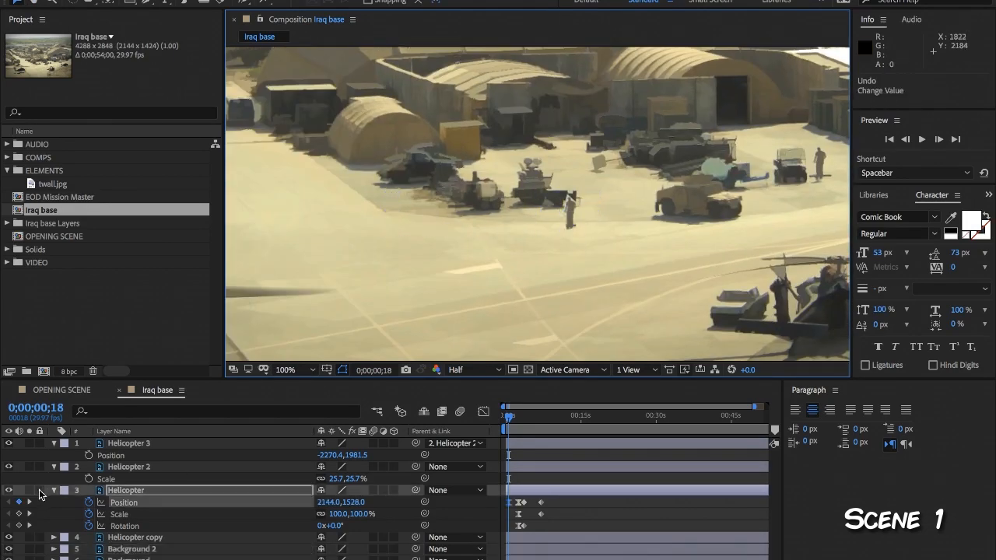
Step: Keyframe the masked soldier's position so he walks to a new spot on the ground
{"action": "left_click", "coordinate": [133, 547]}
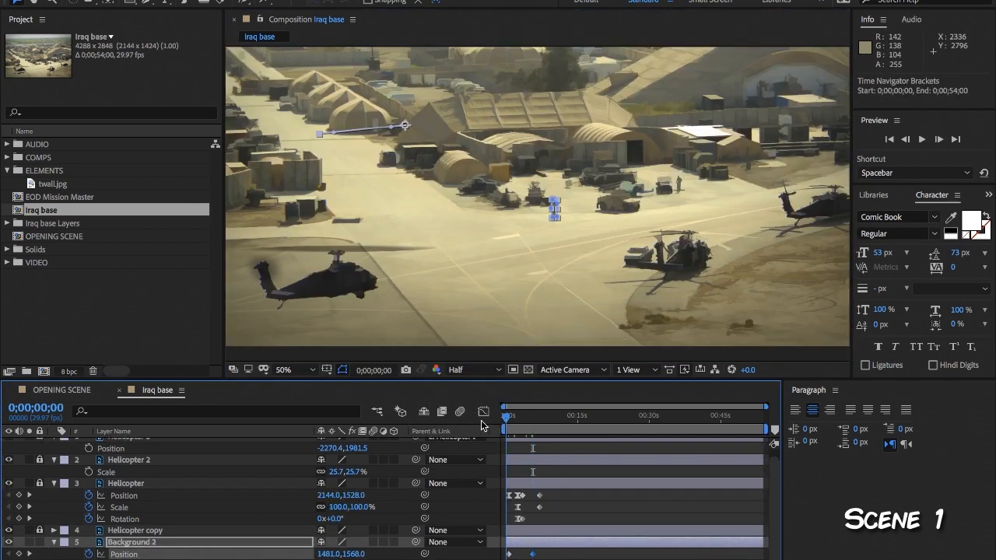
{"action": "left_click", "coordinate": [511, 416]}
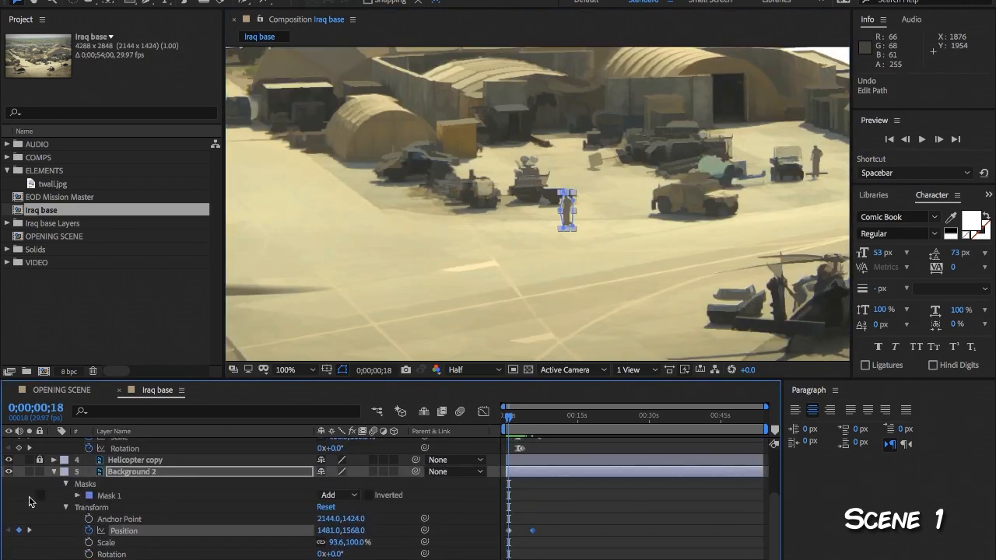
{"action": "left_click_drag", "start_coordinate": [567, 210], "coordinate": [544, 290]}
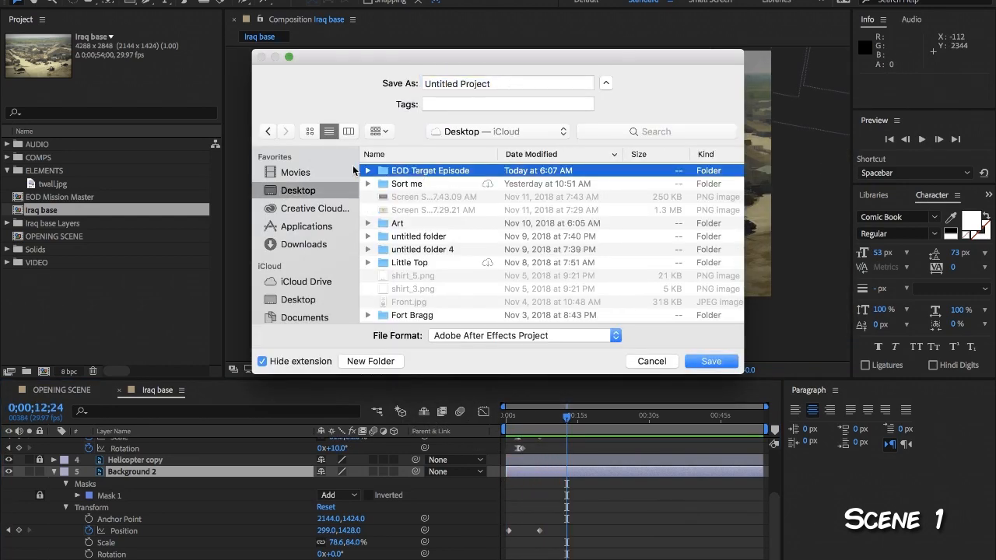
Step: Save the project into the EOD Target Episode folder
{"action": "left_click", "coordinate": [709, 361]}
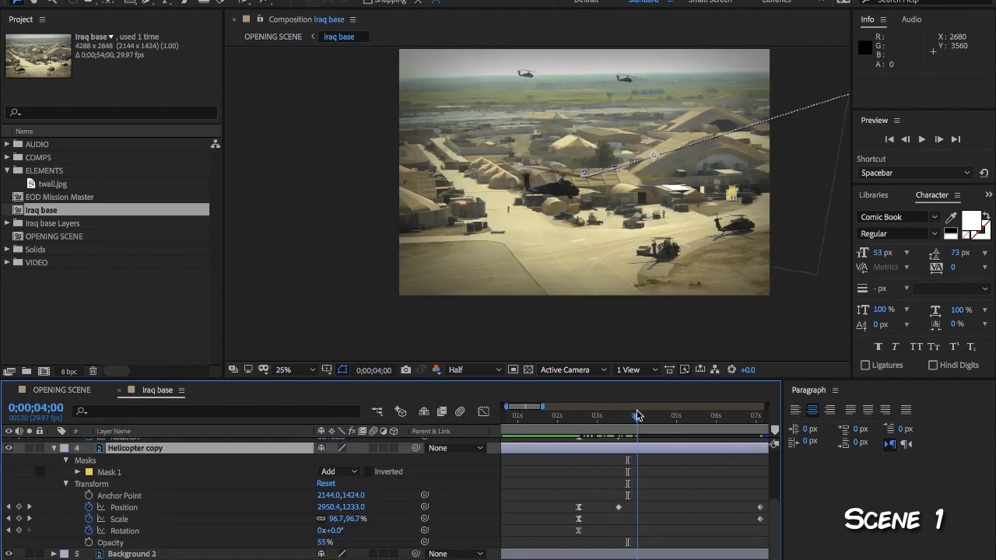
Step: Scrub later in the timeline and adjust the helicopter takeoff keyframes
{"action": "left_click_drag", "start_coordinate": [628, 417], "coordinate": [607, 417]}
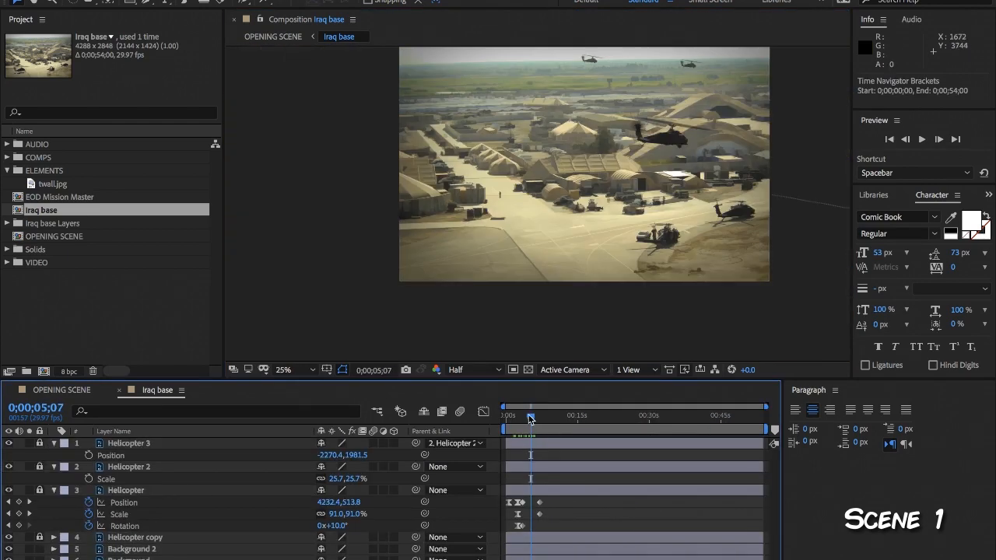
{"action": "left_click", "coordinate": [60, 389]}
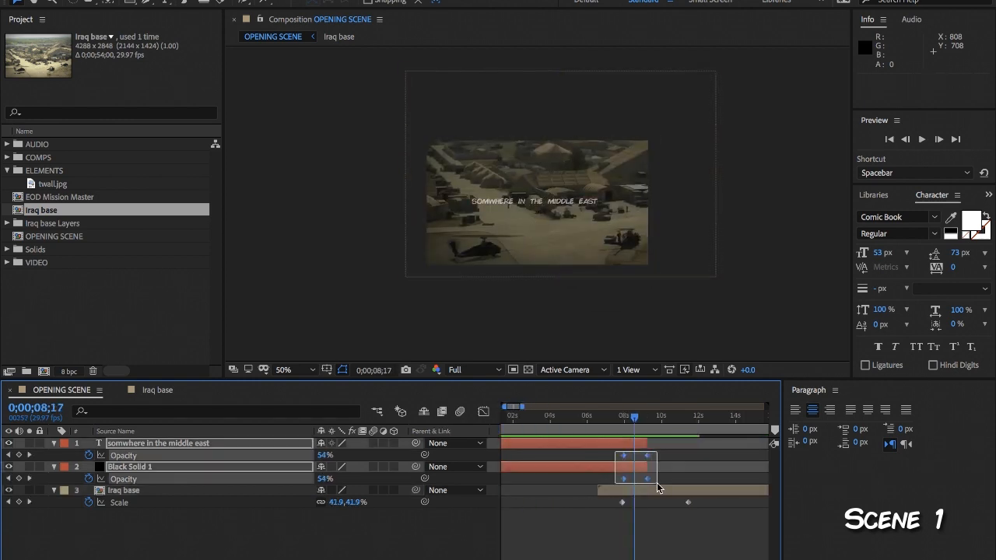
Step: Select the fade keyframes and nudge the iraq base layer to start slightly earlier
{"action": "left_click", "coordinate": [539, 415]}
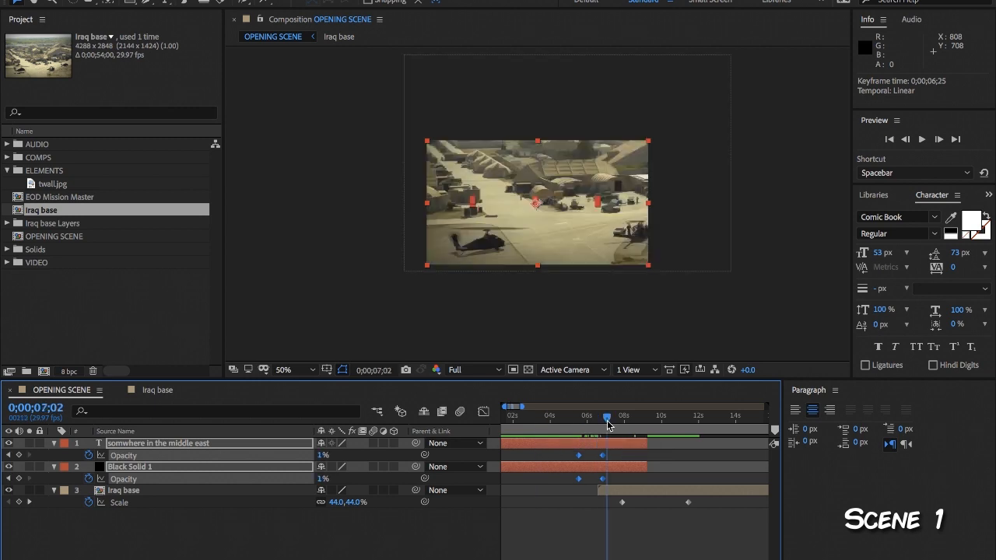
{"action": "left_click_drag", "start_coordinate": [607, 419], "coordinate": [602, 419]}
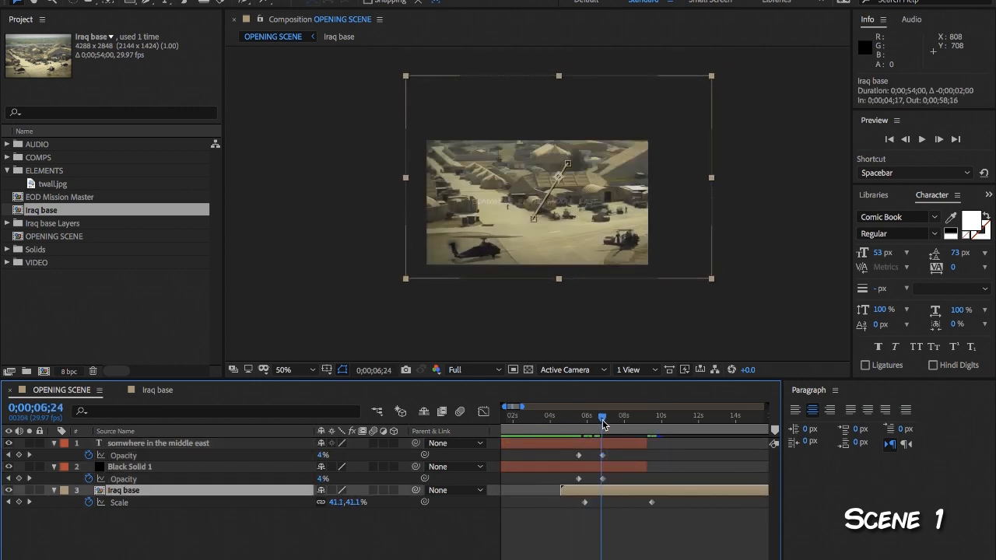